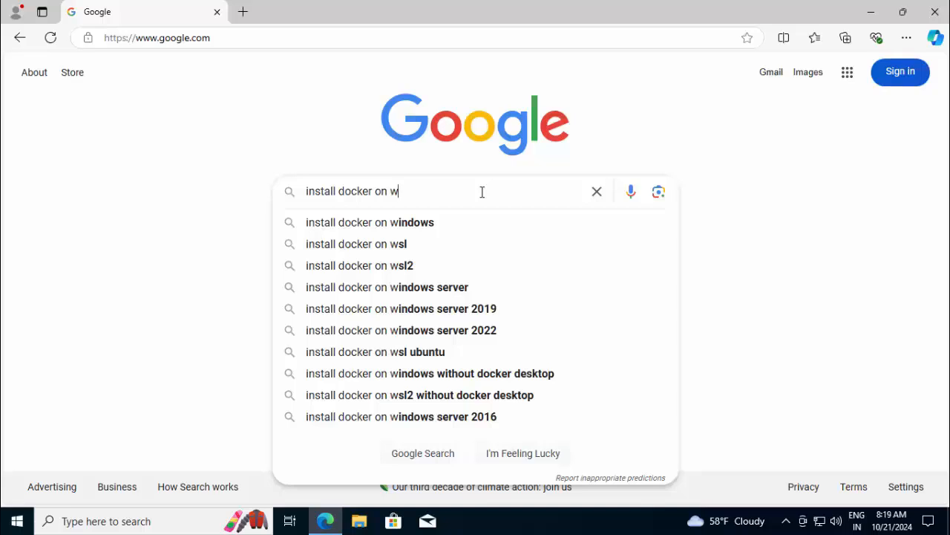
pyautogui.moveTo(421, 234)
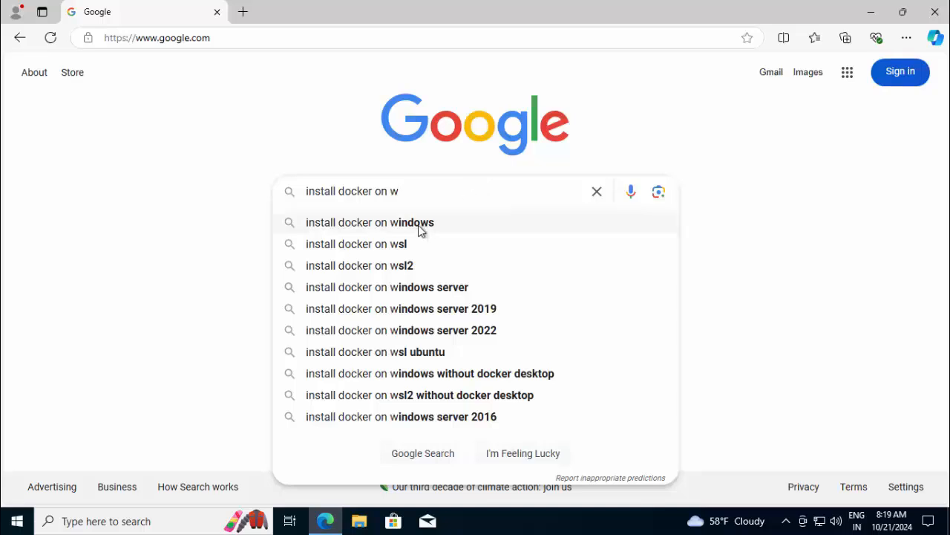
# Search Google for 'install docker on windows' via the autocomplete suggestion
pyautogui.click(369, 222)
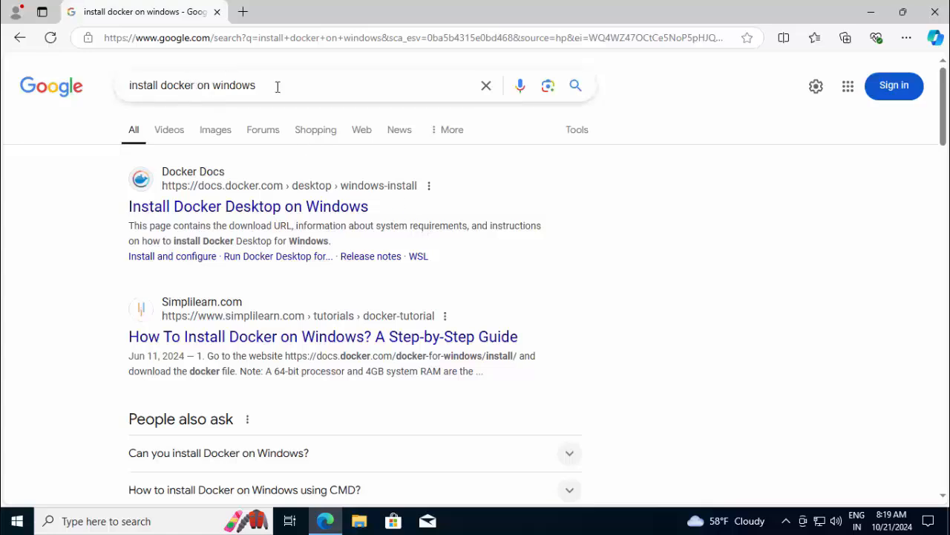
pyautogui.moveTo(248, 206)
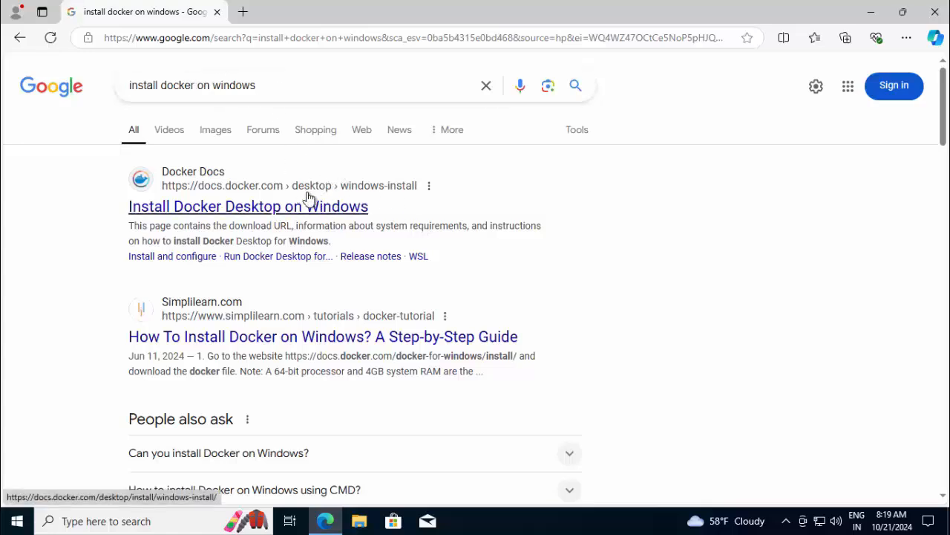
# Open Docker Docs' Windows install guide and scroll to the WSL 2 system requirements
pyautogui.click(248, 207)
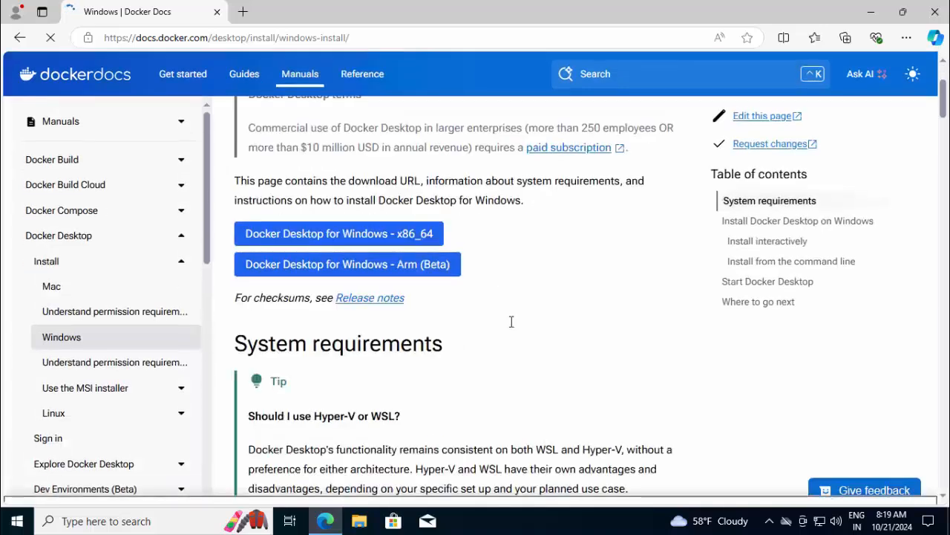
pyautogui.scroll(-3)
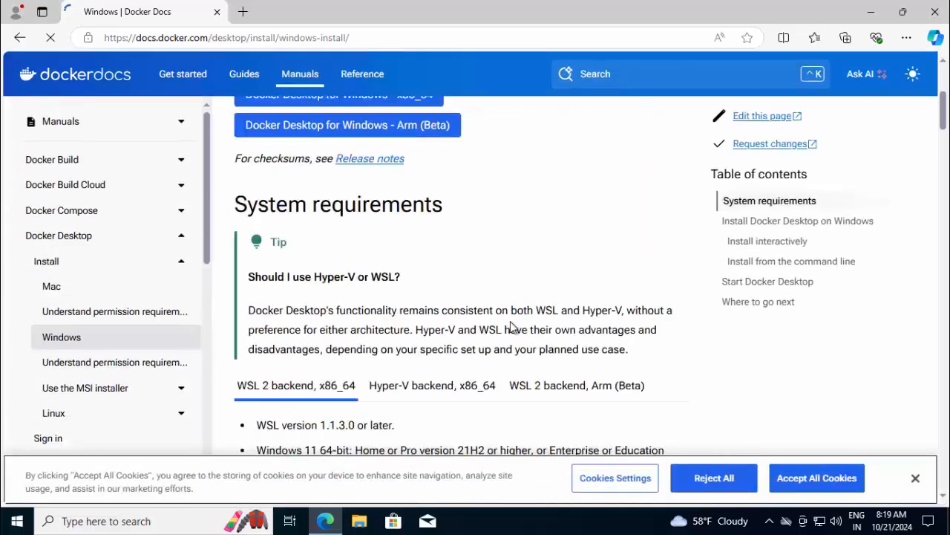
pyautogui.scroll(-3)
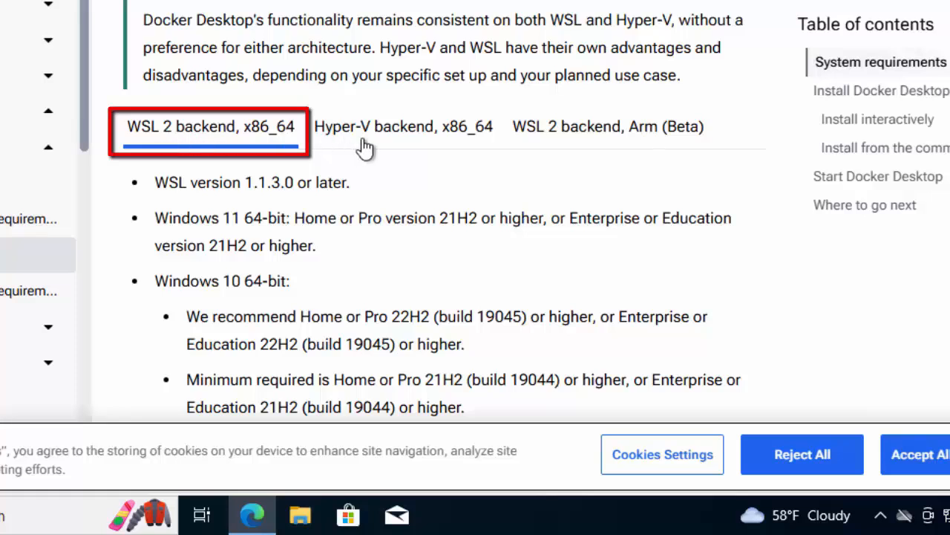
pyautogui.scroll(-3)
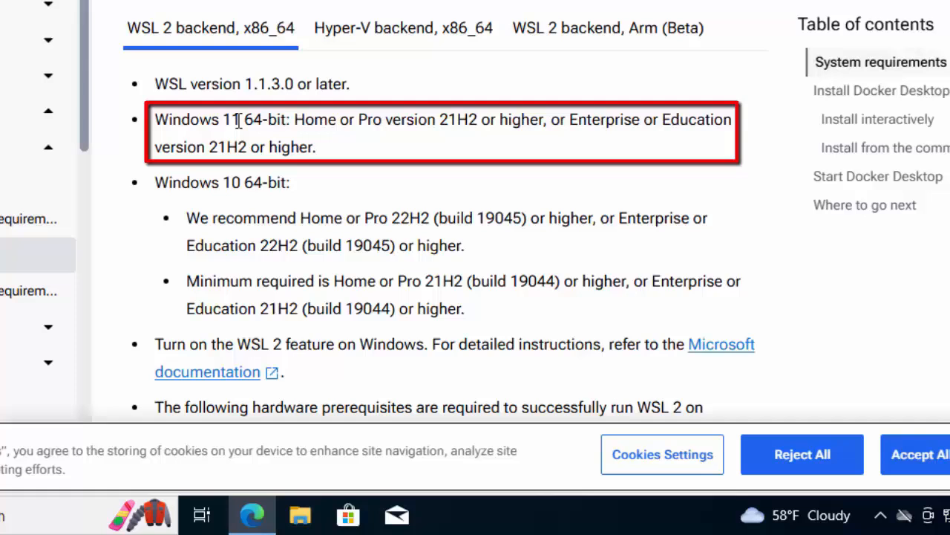
pyautogui.moveTo(372, 126)
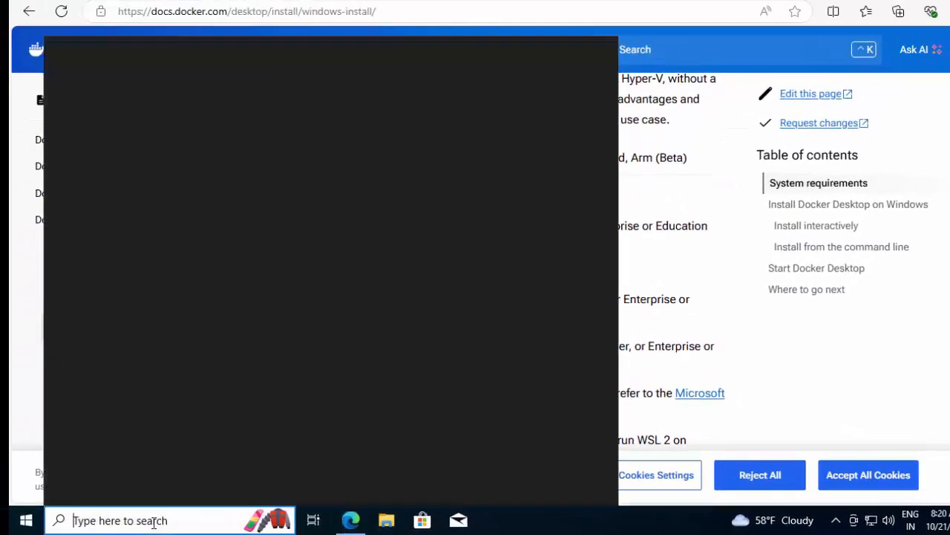
pyautogui.write('run')
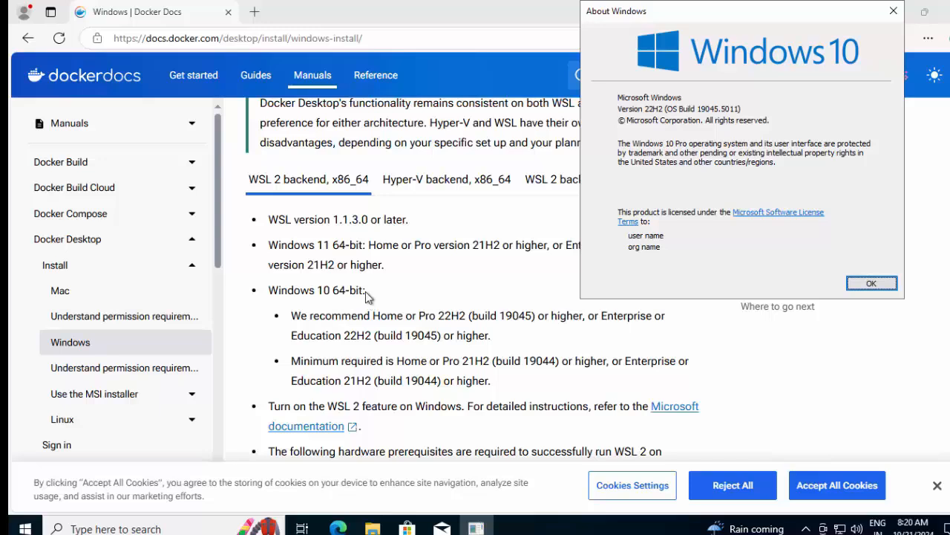
pyautogui.moveTo(802, 306)
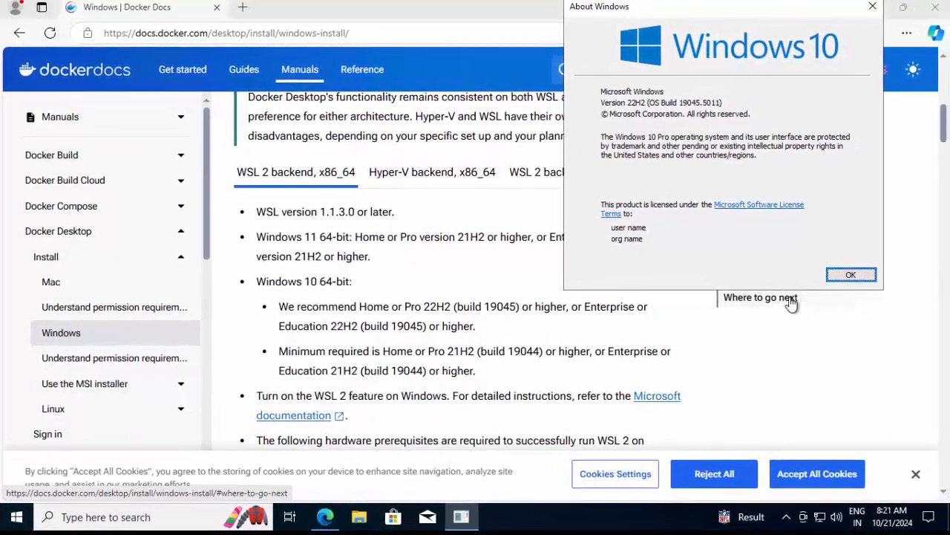
pyautogui.click(851, 274)
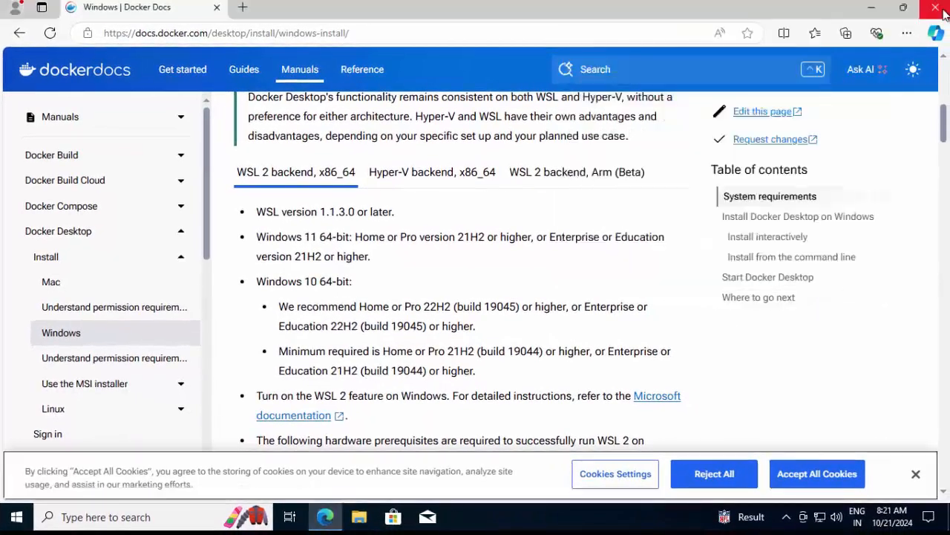
# Close Edge, then close Task Manager after reviewing CPU performance
pyautogui.click(935, 7)
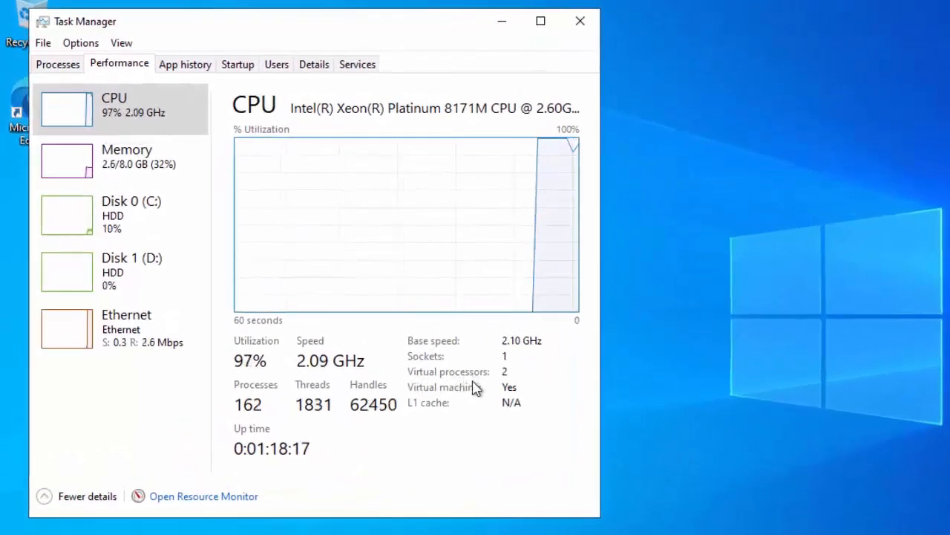
pyautogui.moveTo(525, 430)
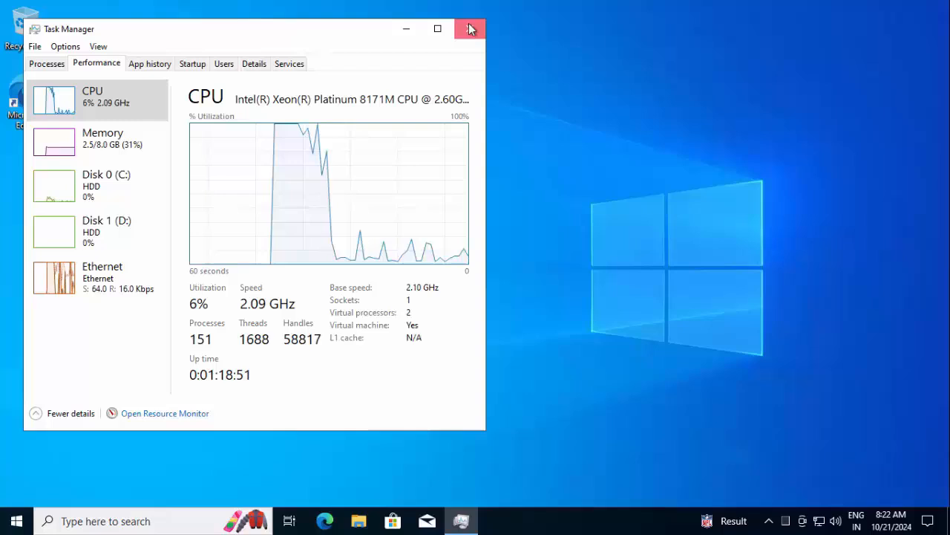
pyautogui.click(469, 28)
pyautogui.write('power')
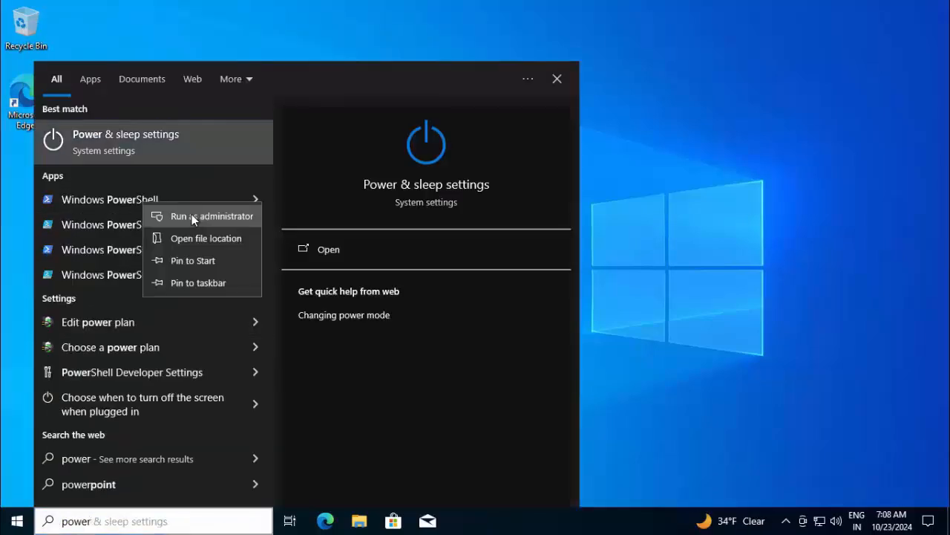
# Run 'wsl --install' in a maximized administrator PowerShell window
pyautogui.click(212, 215)
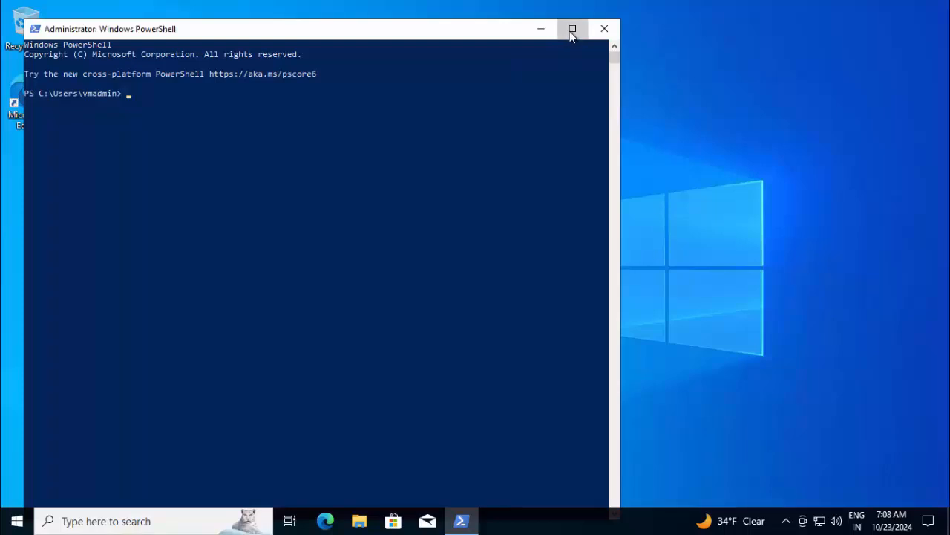
pyautogui.click(572, 29)
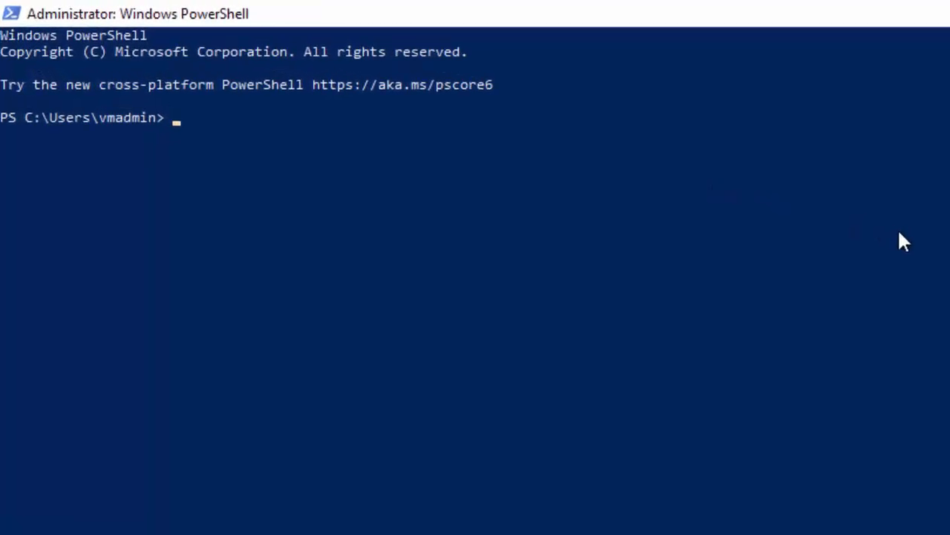
pyautogui.write('wsl --install')
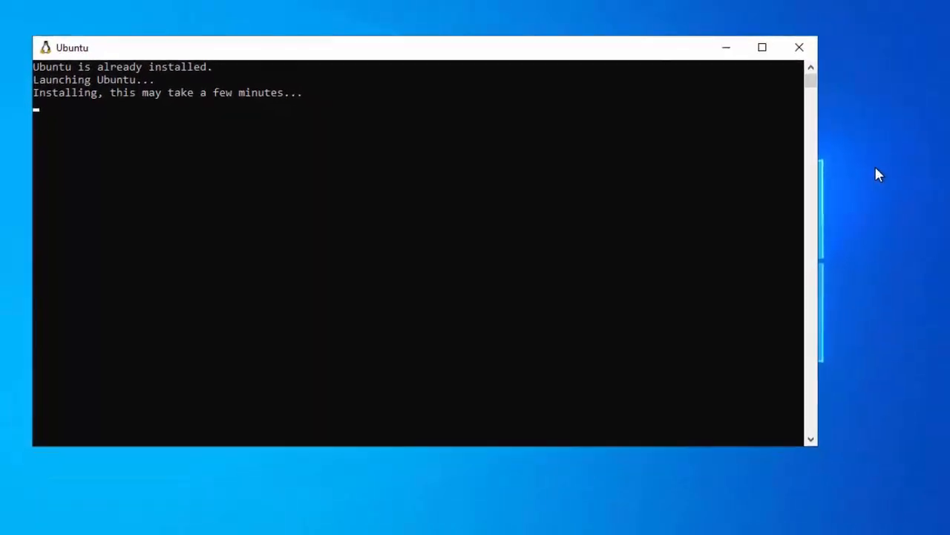
# Reopen Task Manager from the taskbar, verify Virtualization is Enabled, and close it
pyautogui.rightClick(557, 523)
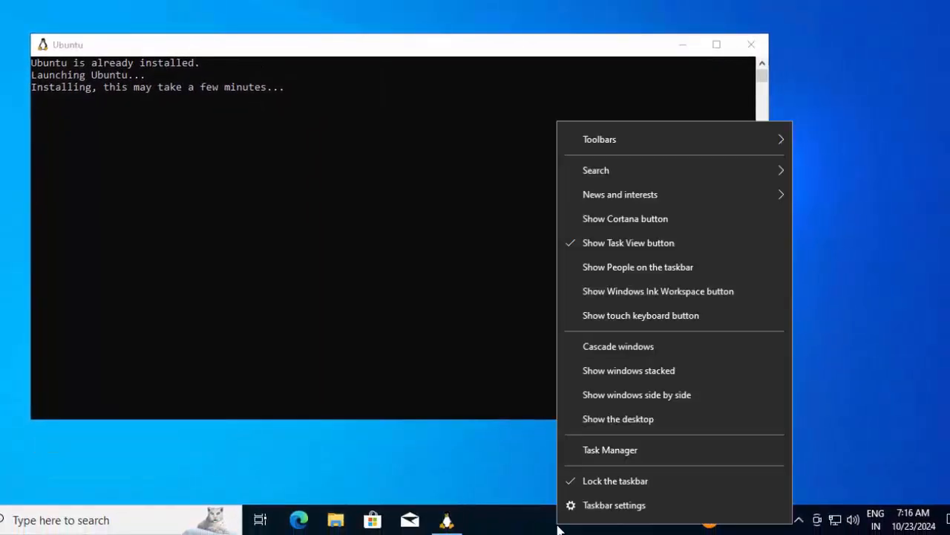
pyautogui.moveTo(609, 450)
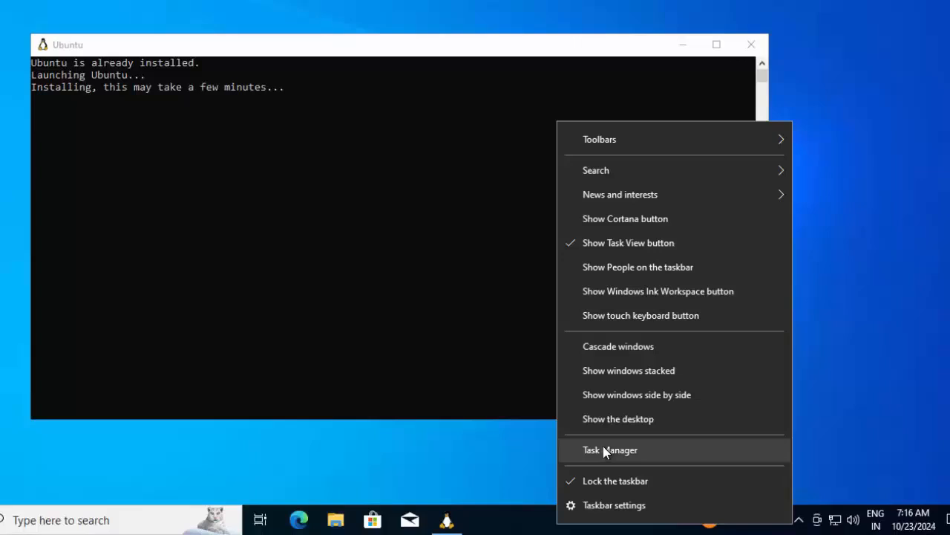
pyautogui.click(609, 449)
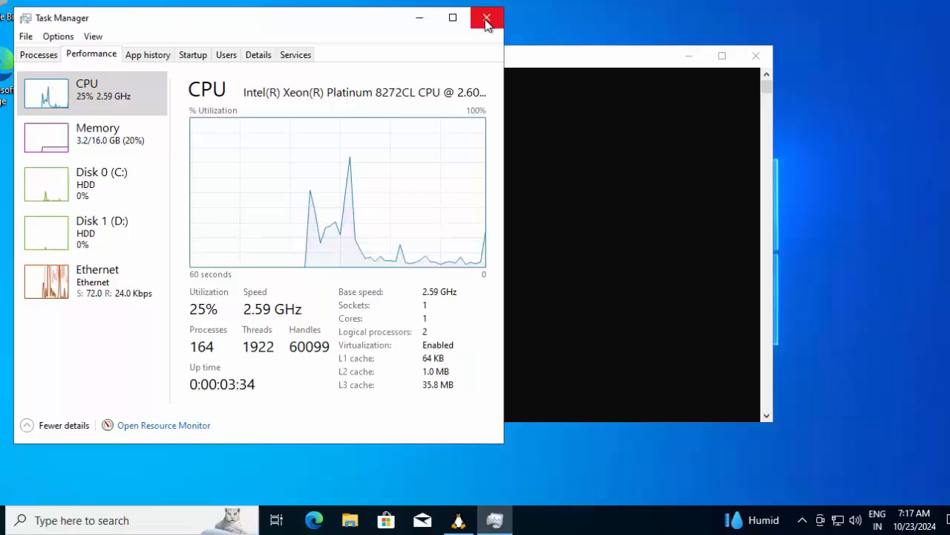
pyautogui.click(486, 18)
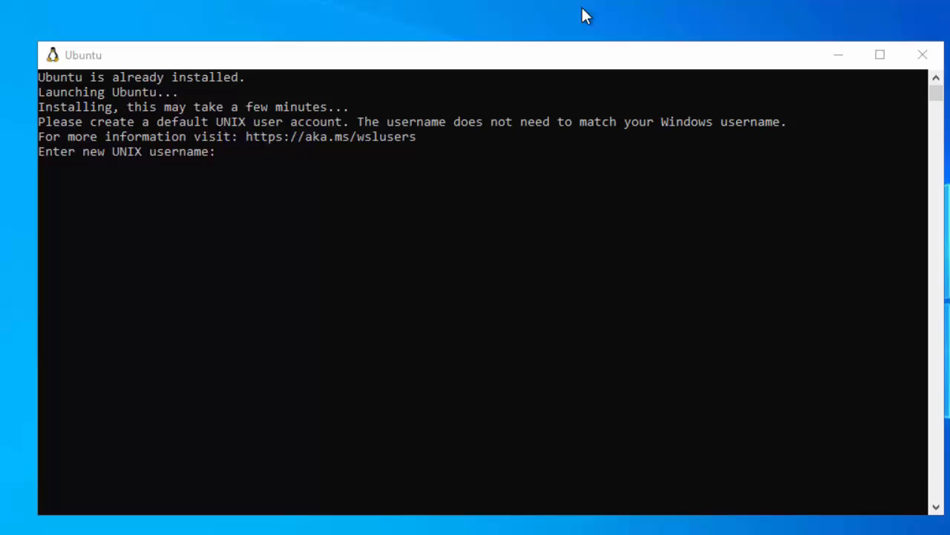
# Create the Ubuntu UNIX user 'vmadmin' and confirm its password
pyautogui.write('vmadmin')
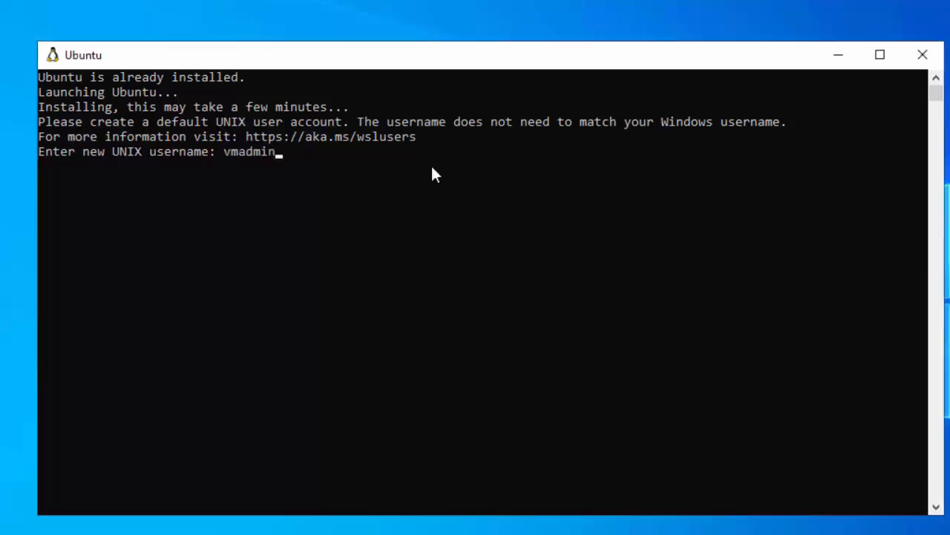
pyautogui.press('enter')
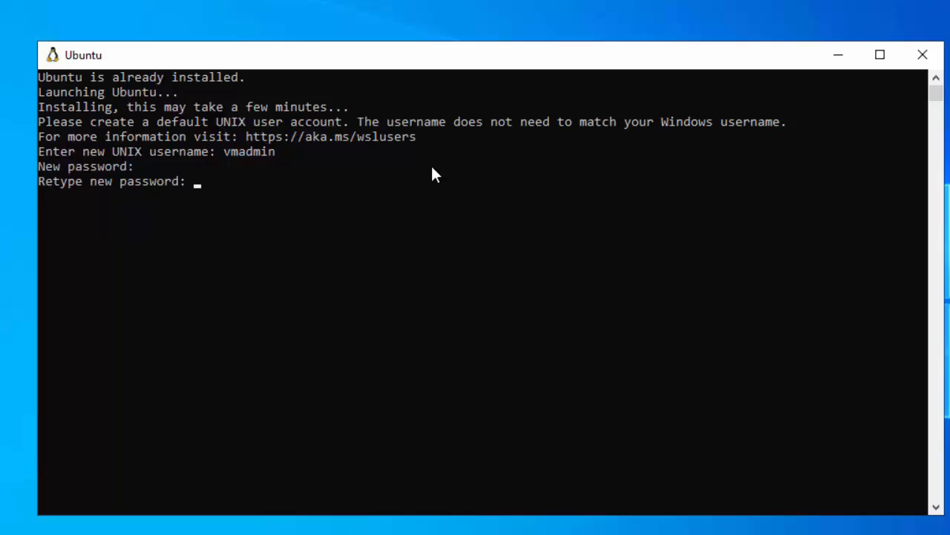
pyautogui.press('Enter')
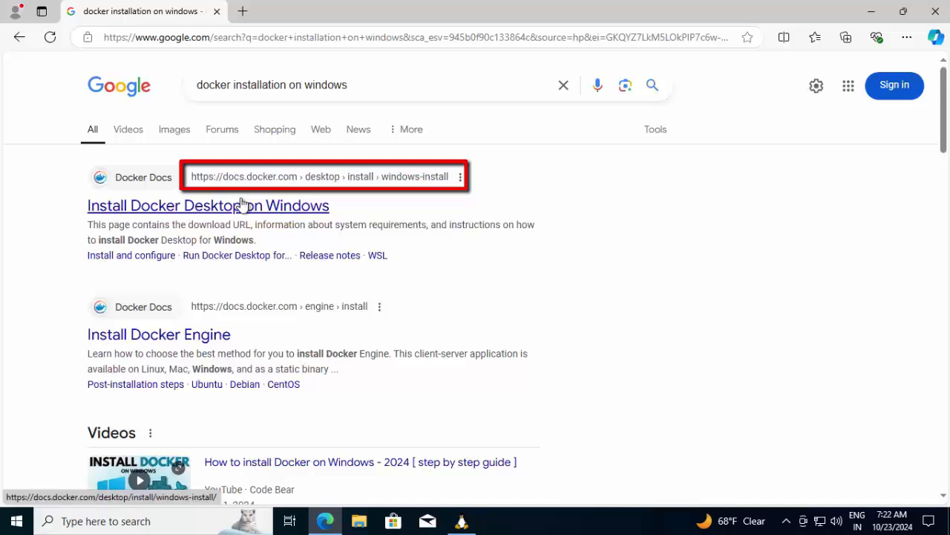
pyautogui.moveTo(241, 208)
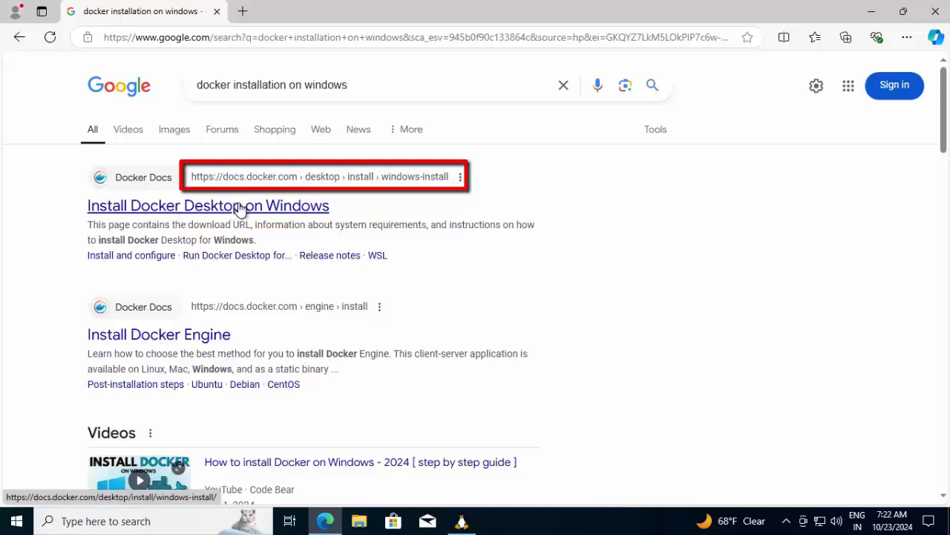
# Open the docs.docker.com 'Install Docker Desktop on Windows' result
pyautogui.click(208, 205)
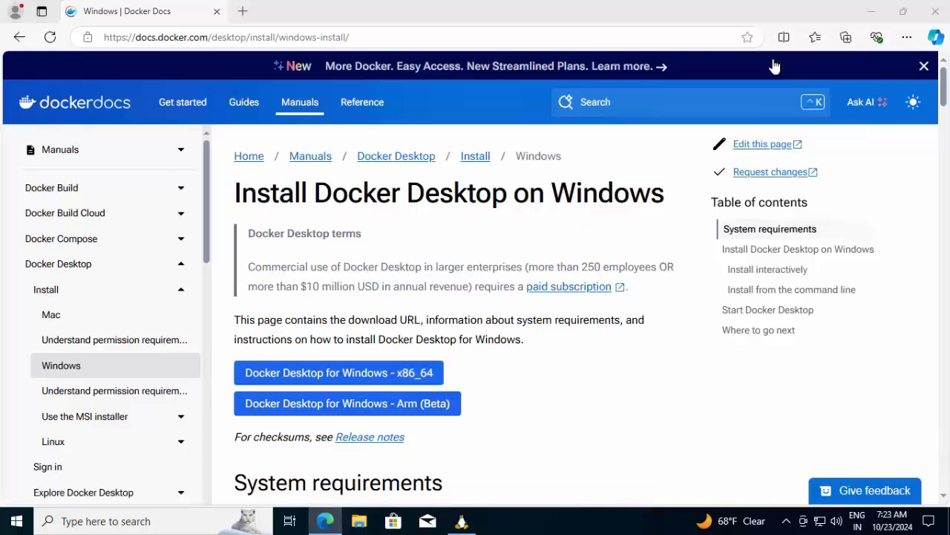
# Run the downloaded installer as administrator with 'Use WSL 2' and 'Add shortcut' kept
pyautogui.rightClick(178, 104)
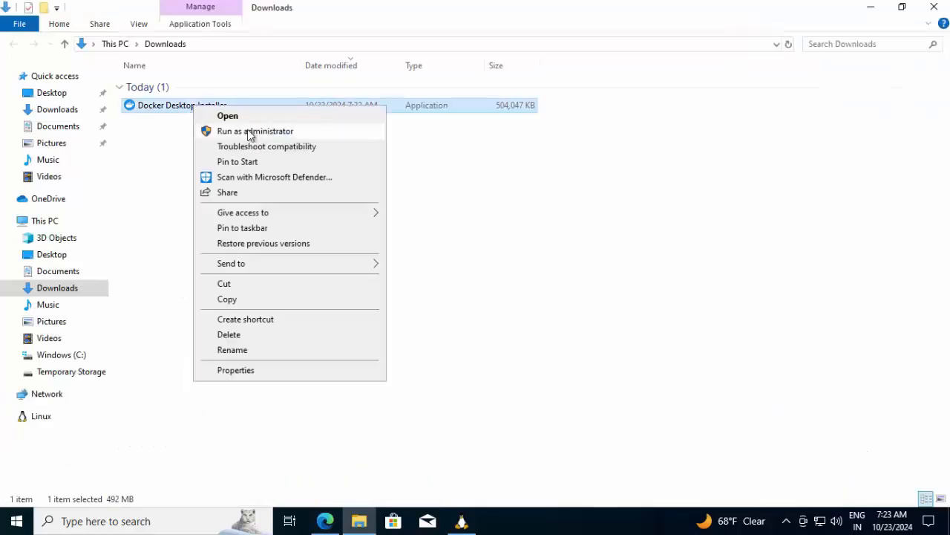
pyautogui.click(255, 131)
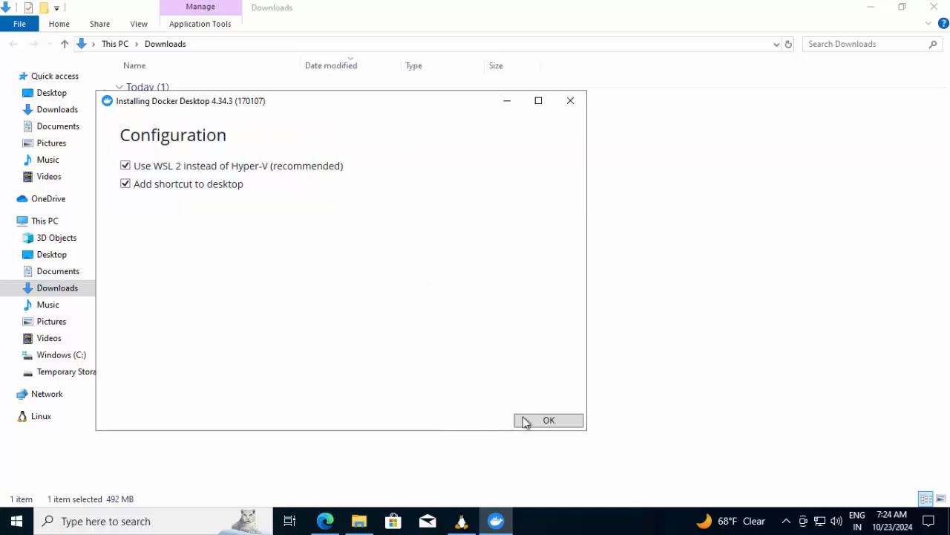
pyautogui.click(549, 419)
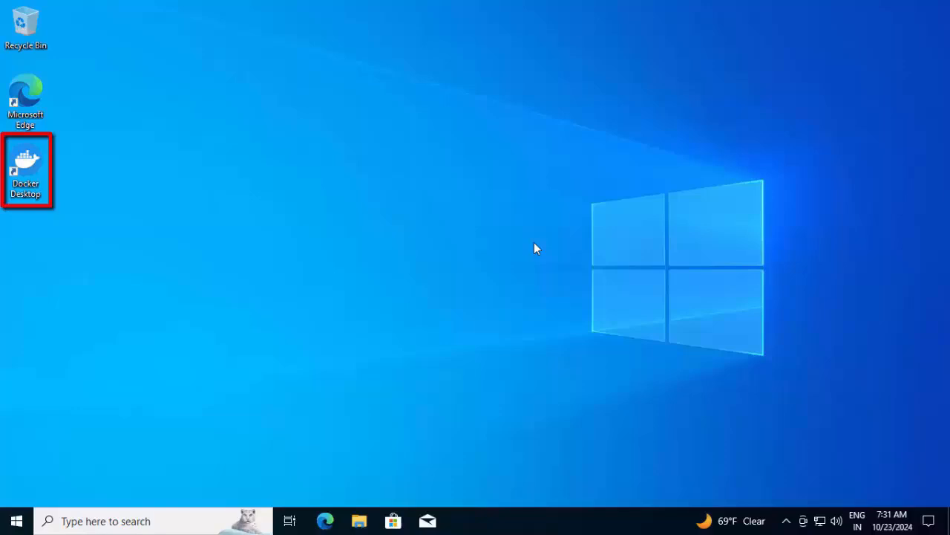
# Launch Docker Desktop, accept the Subscription Service Agreement, skip sign-in and survey, then view Images
pyautogui.doubleClick(26, 167)
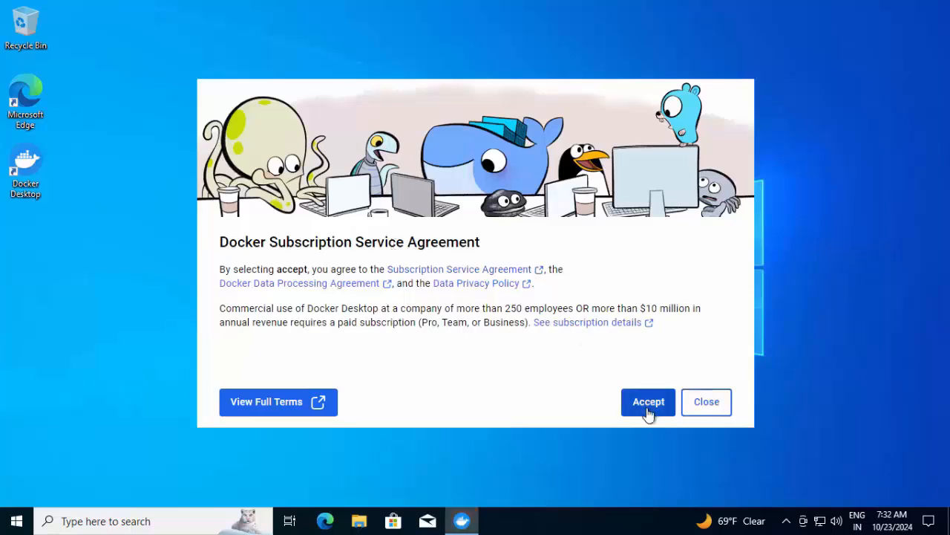
pyautogui.click(647, 401)
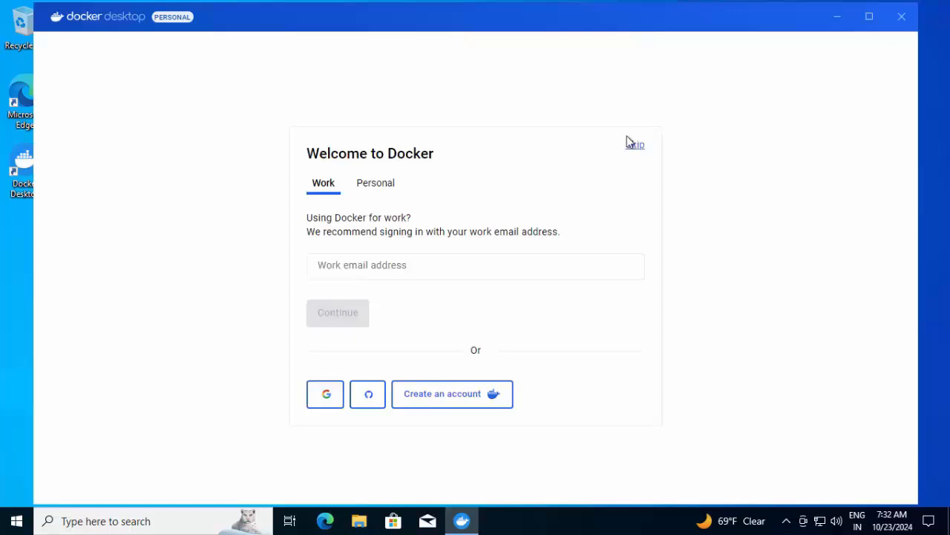
pyautogui.click(635, 144)
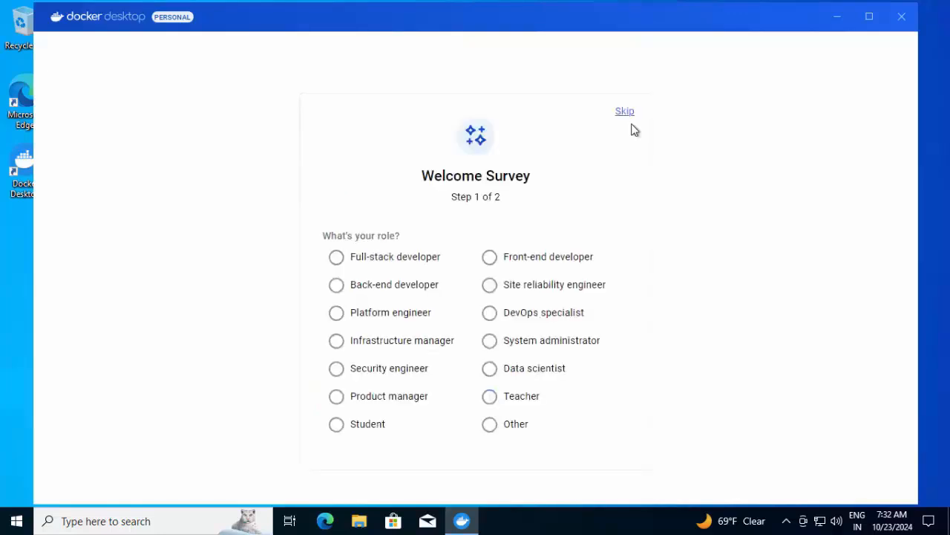
pyautogui.click(624, 111)
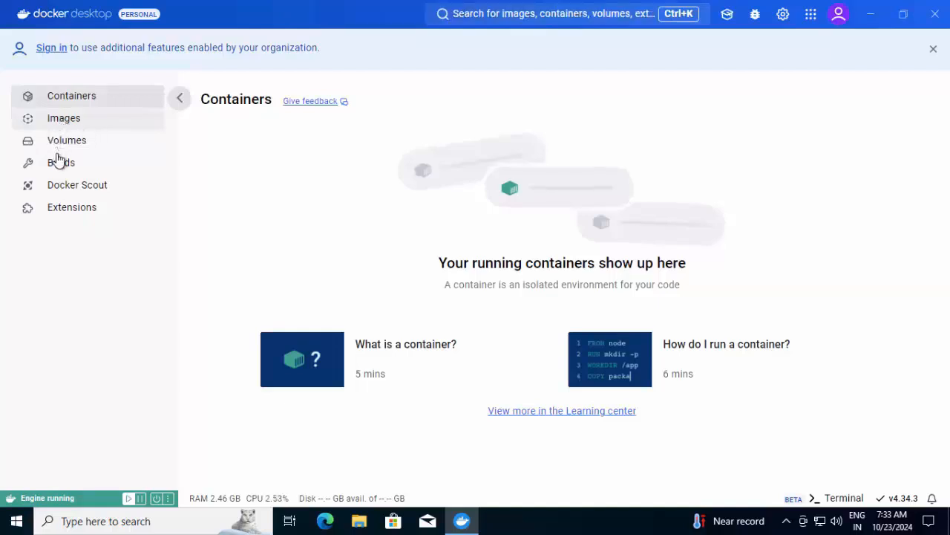
pyautogui.click(63, 118)
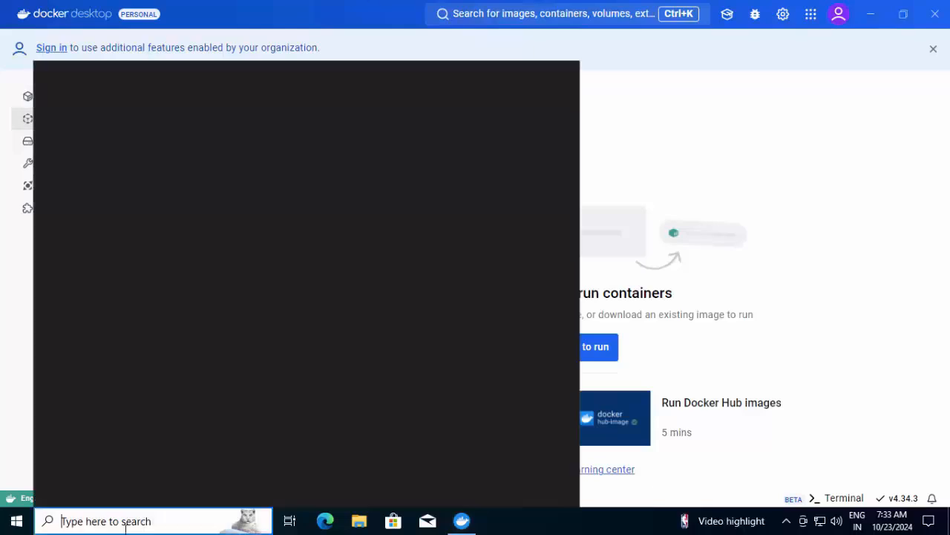
# In a maximized PowerShell, run 'docker --version' (27.2.0) and 'docker run hello-world'
pyautogui.write('paint')
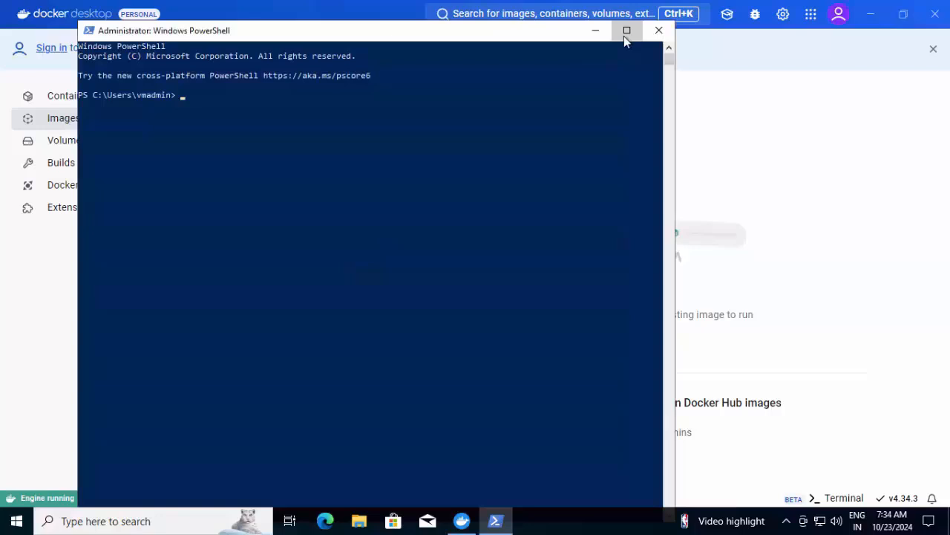
pyautogui.click(626, 30)
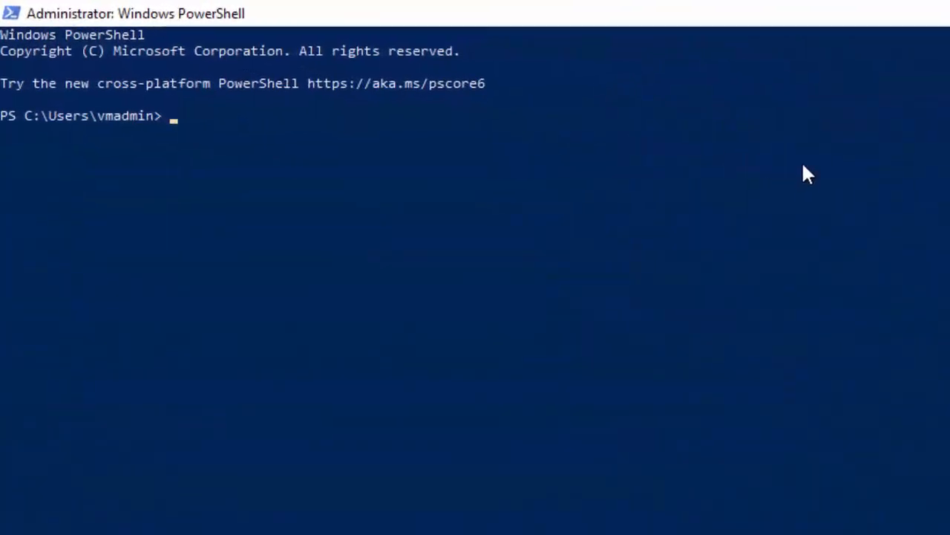
pyautogui.write('docker --version')
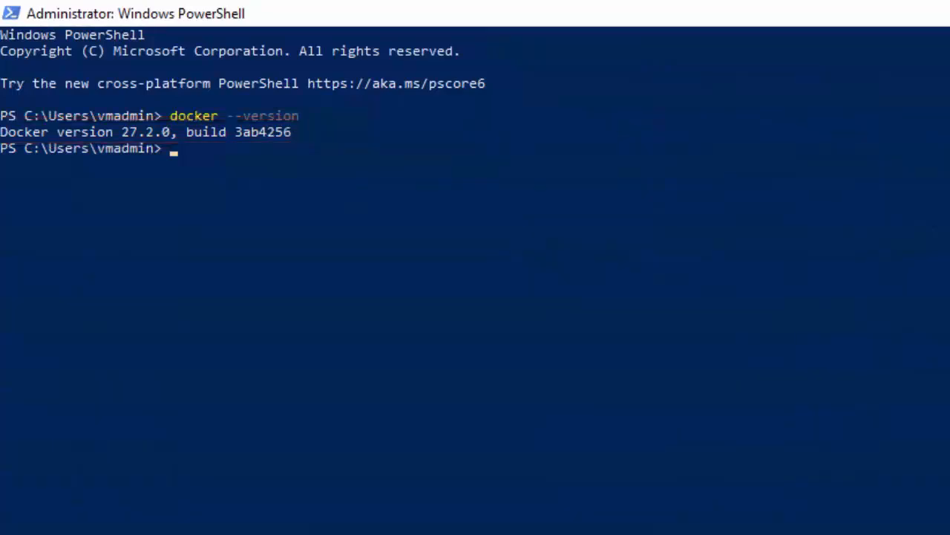
pyautogui.write('docker run hello-world')
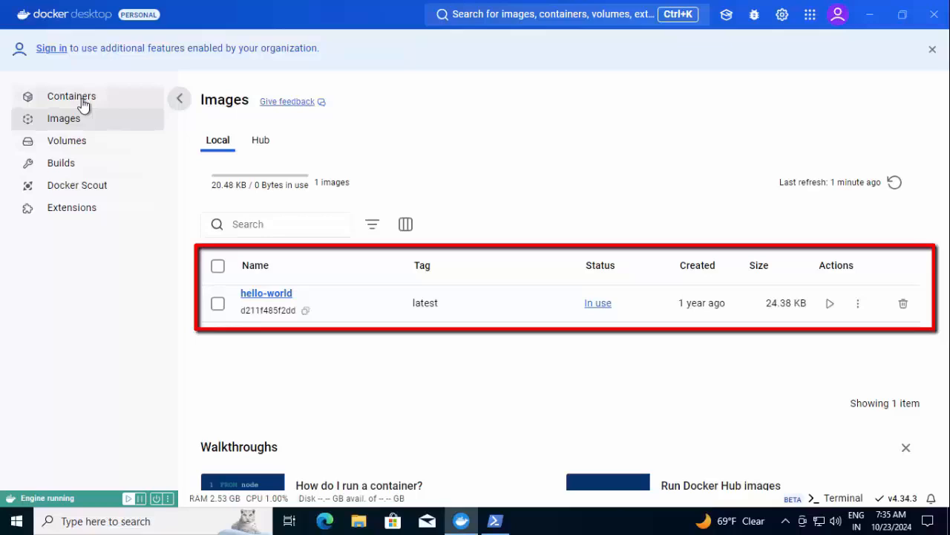
# Switch to the Containers view to see the exited hello-world container
pyautogui.click(72, 96)
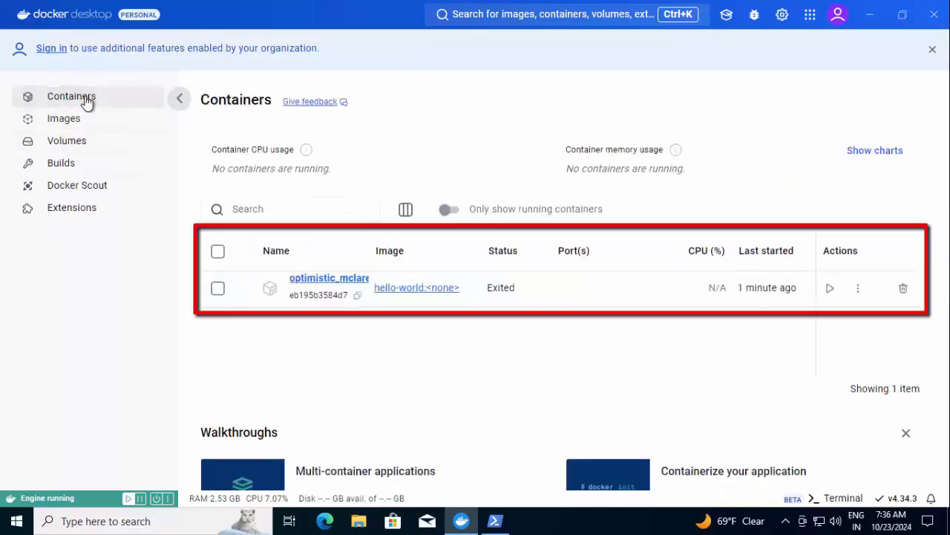